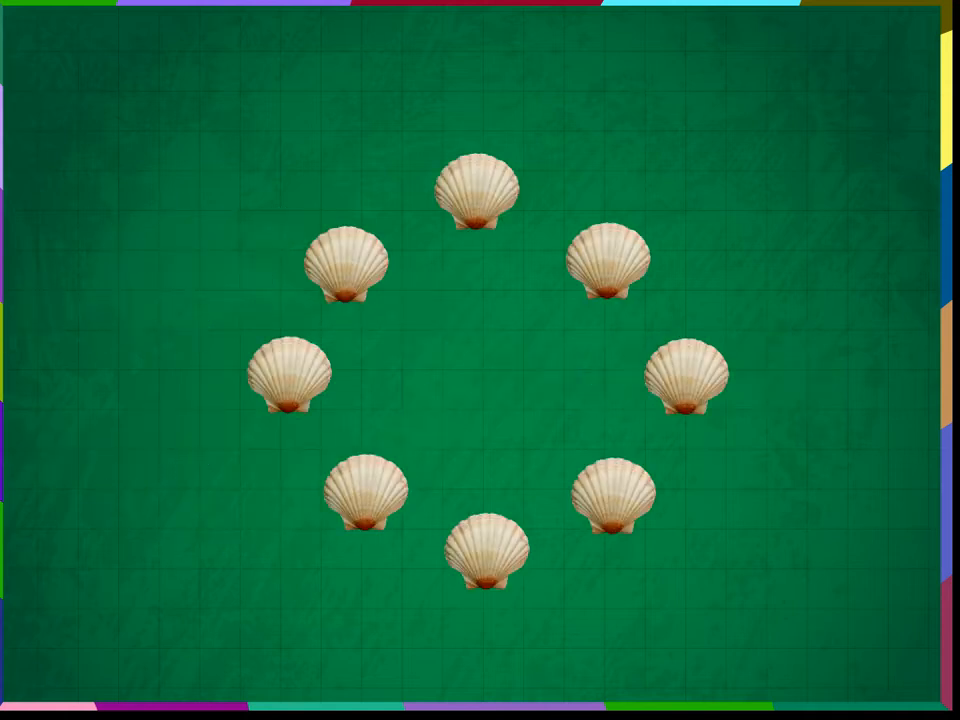
{"action": "left_click", "coordinate": [480, 190]}
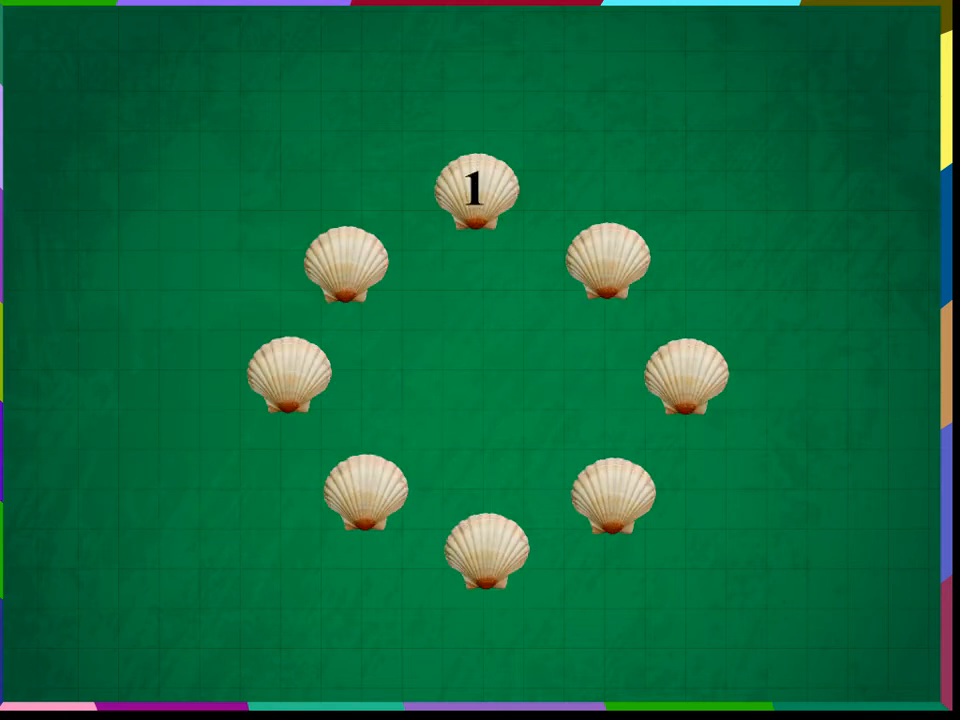
{"action": "left_click", "coordinate": [610, 270]}
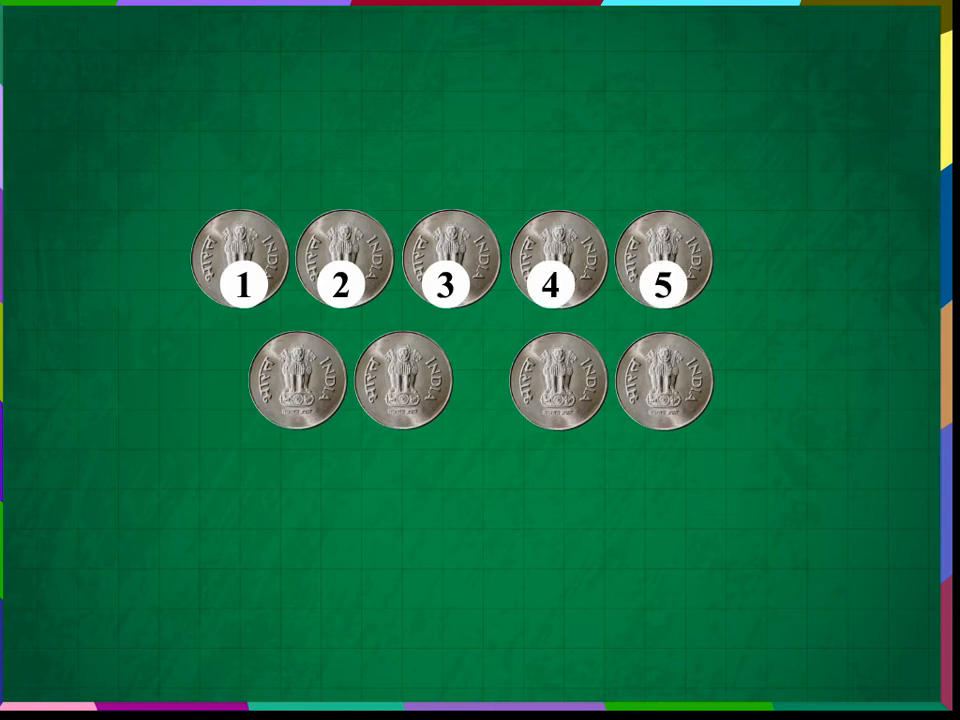
{"action": "left_click", "coordinate": [292, 408]}
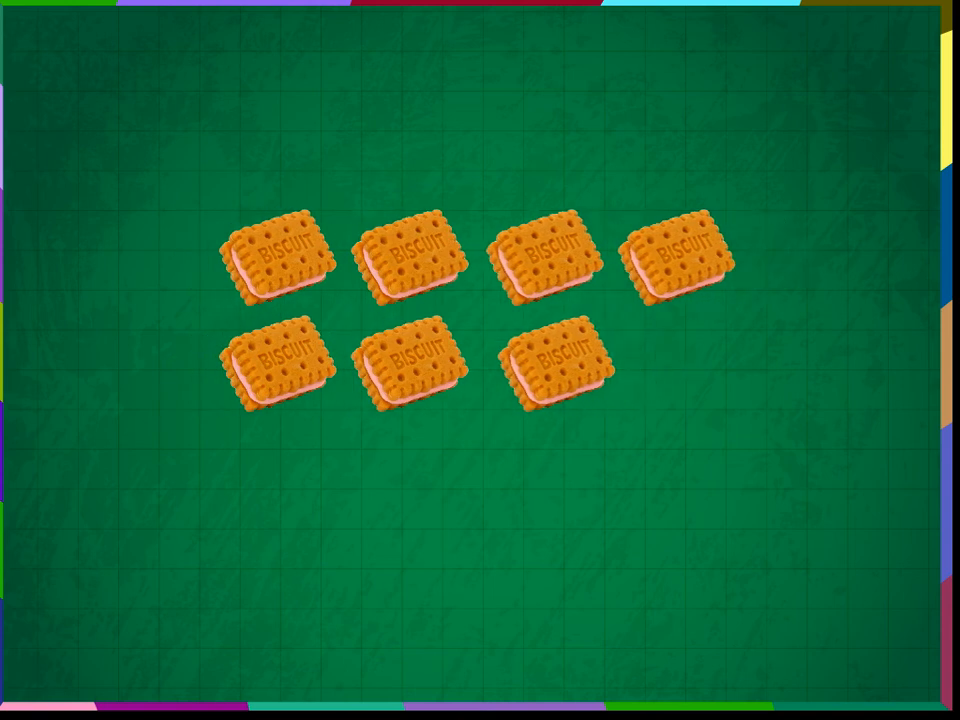
{"action": "left_click", "coordinate": [280, 262]}
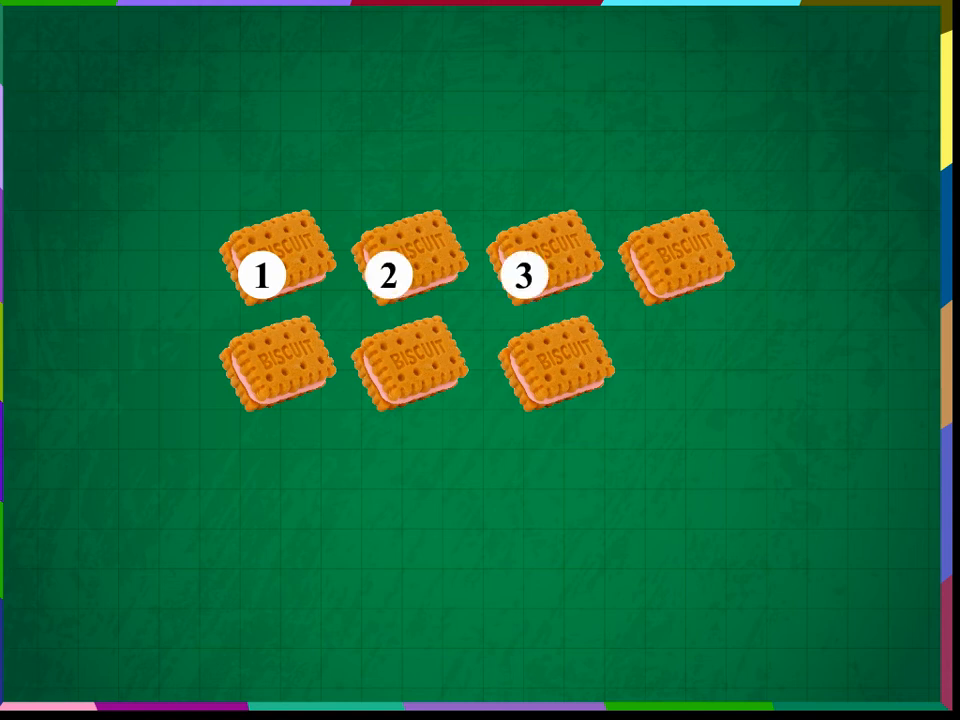
{"action": "left_click", "coordinate": [650, 272]}
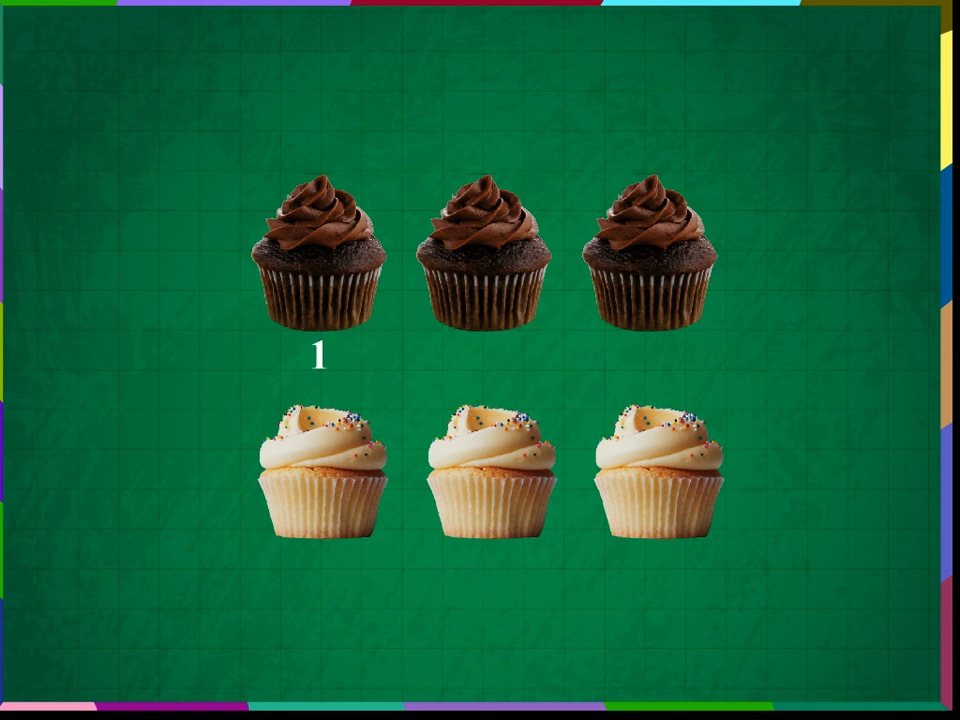
{"action": "left_click", "coordinate": [488, 256]}
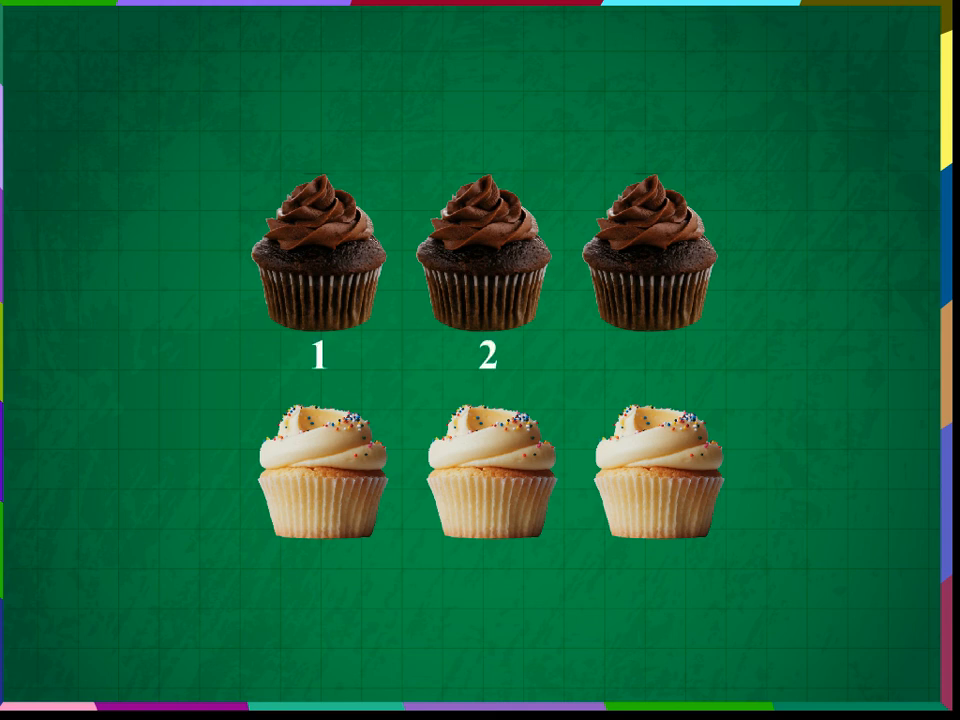